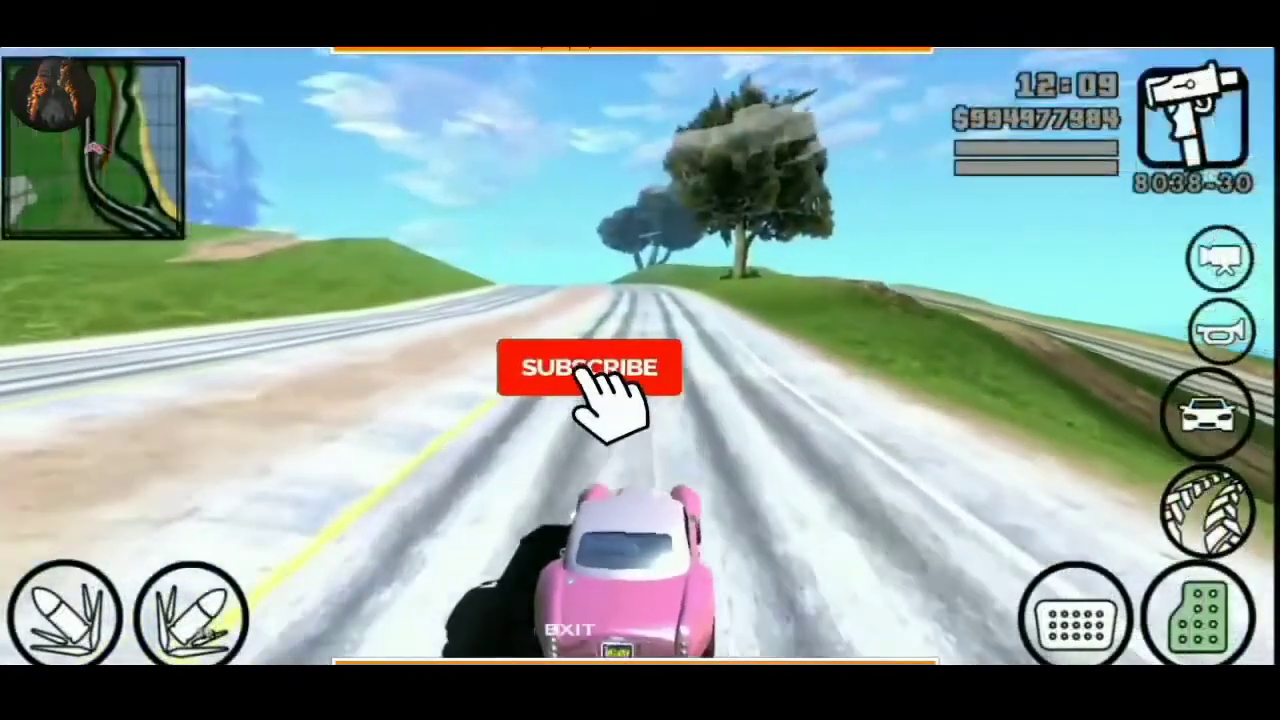
Leave the game and show the GTA 6 folder holding the graphics mod .7z archive.
click(588, 368)
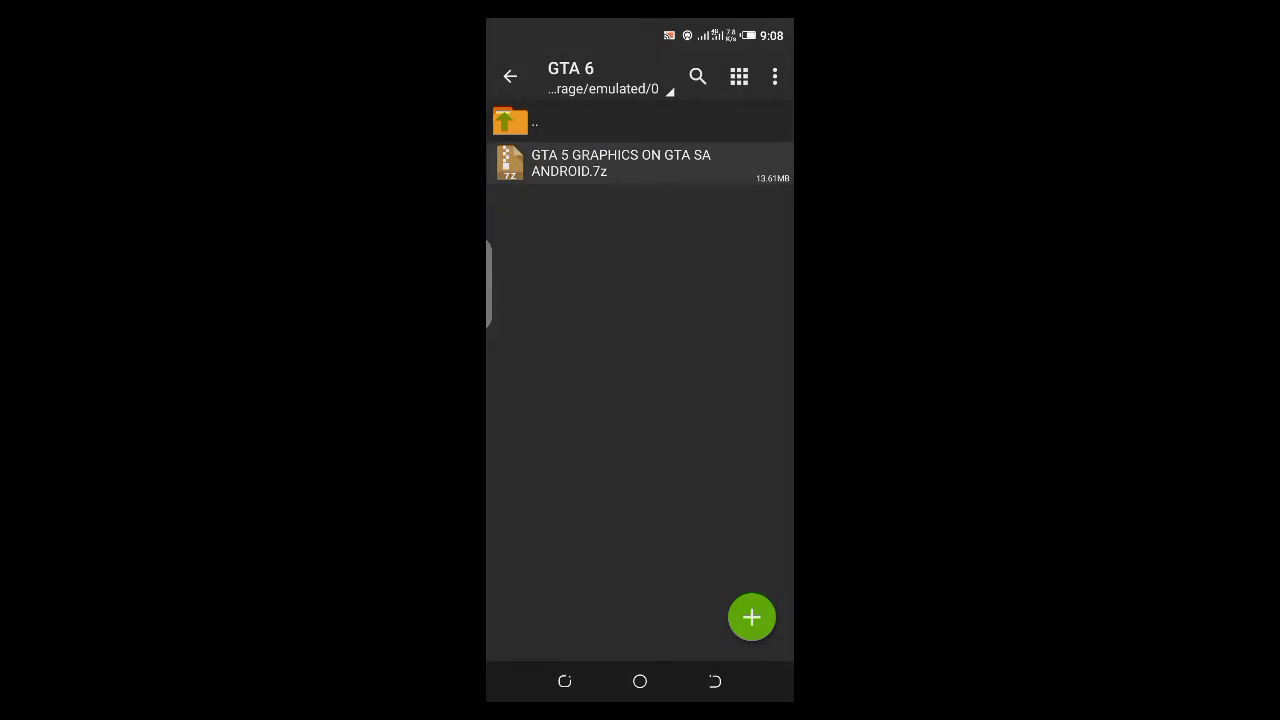
Extract the .7z in place and enter the extracted com.rockstargames.gtasa files folder.
click(620, 162)
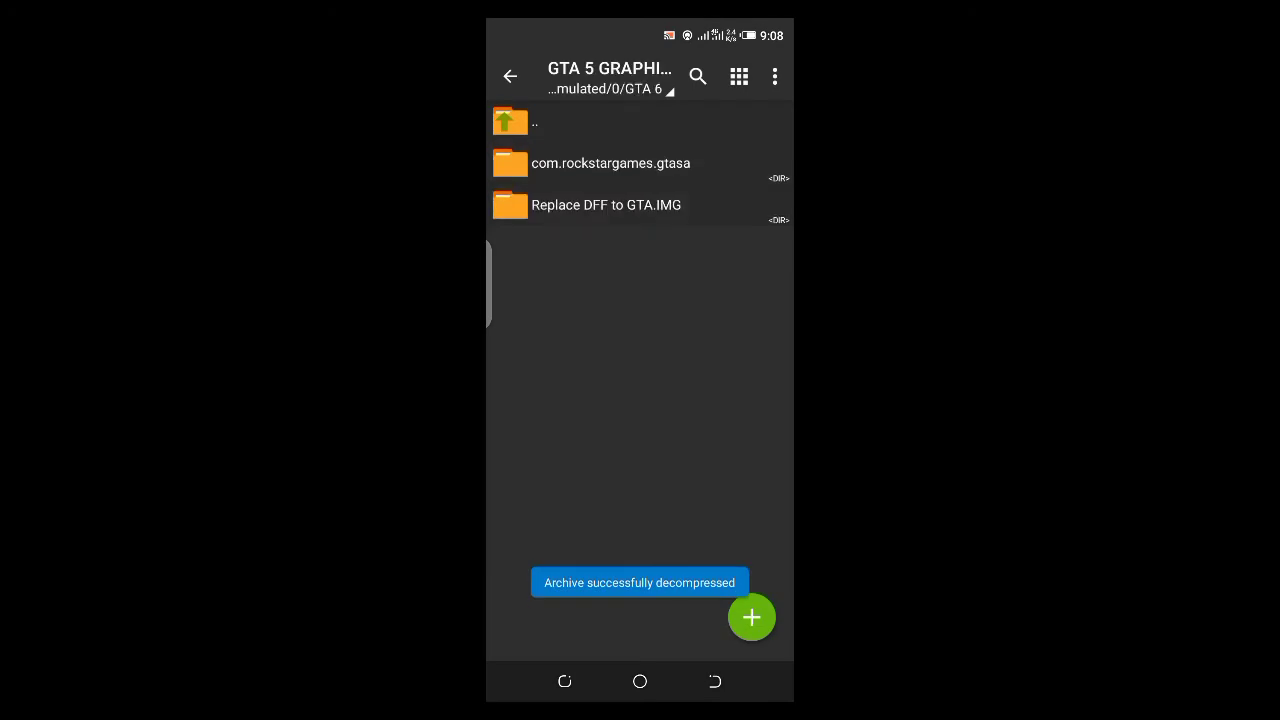
click(608, 164)
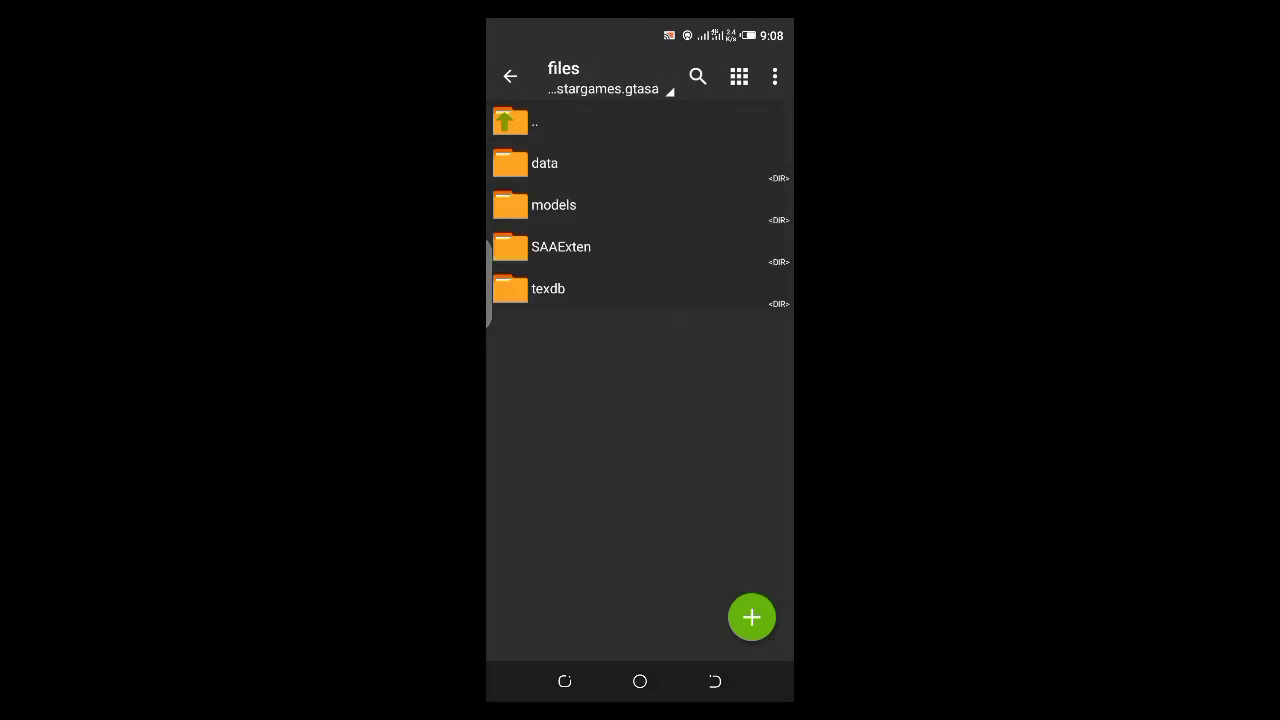
Inside texdb, rename txd.RENAME.dat to txd.pvr.dat.
click(548, 288)
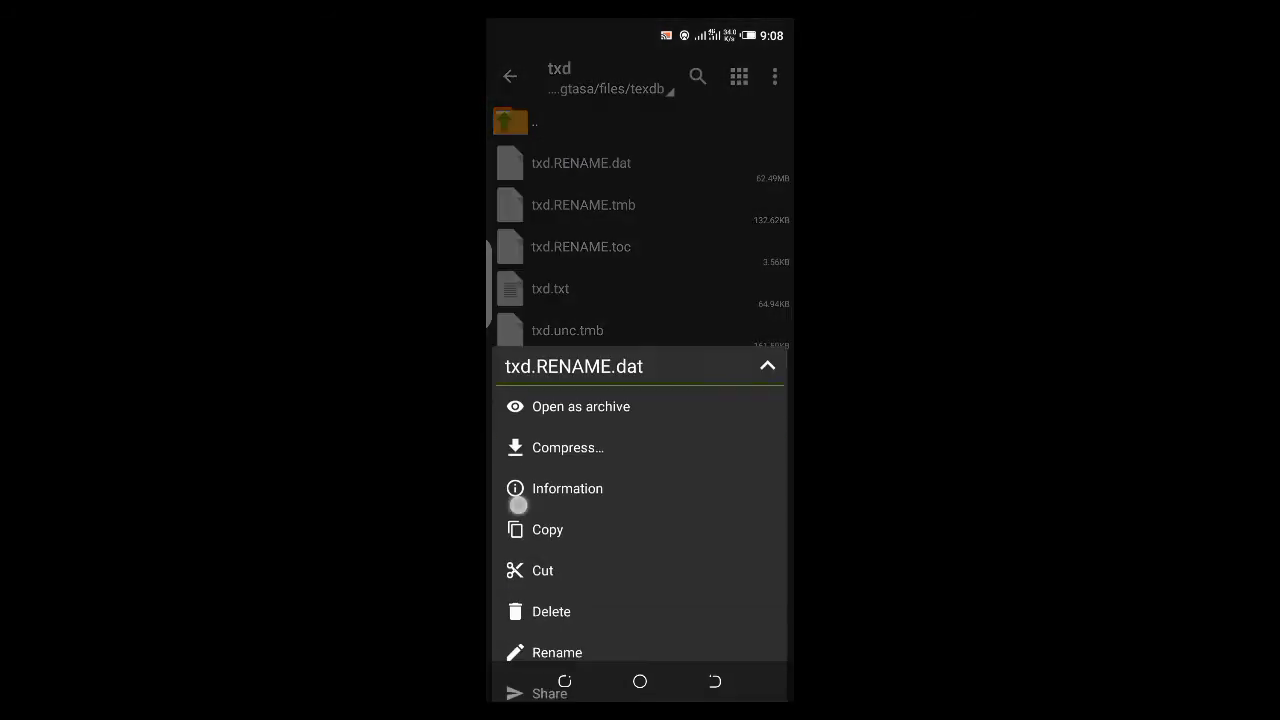
click(556, 652)
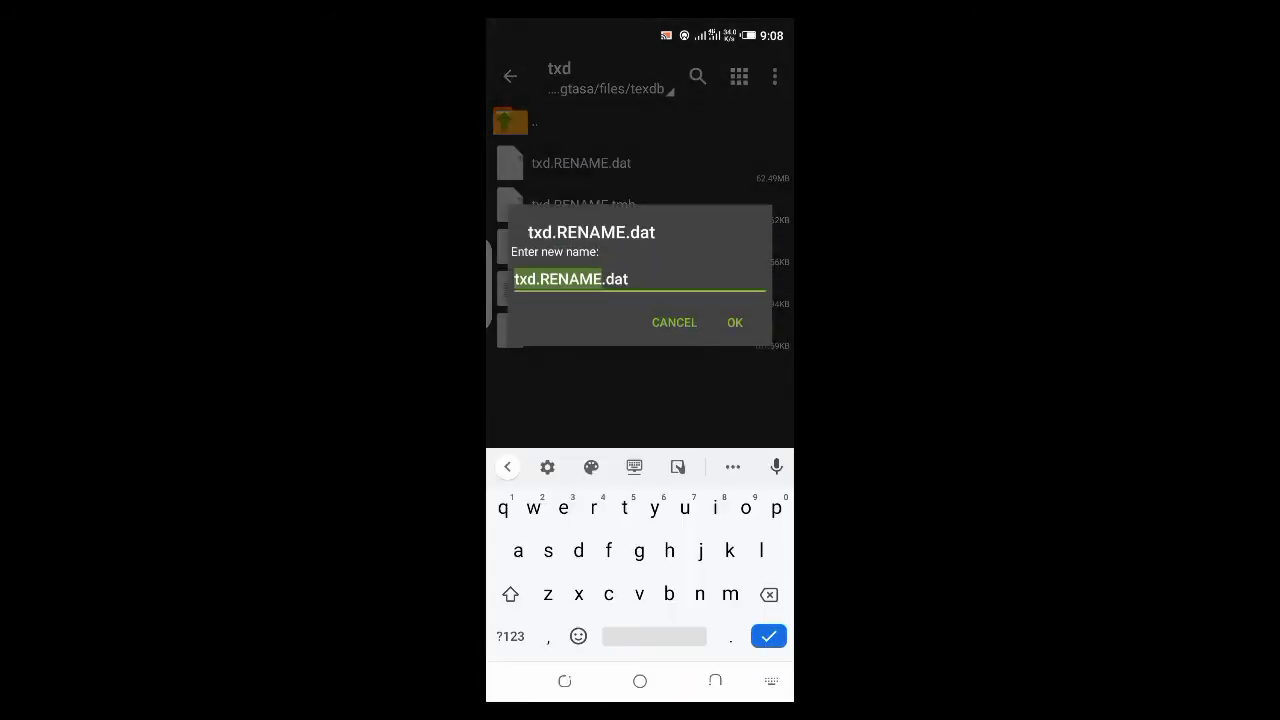
key(Backspace)
text(pvr)
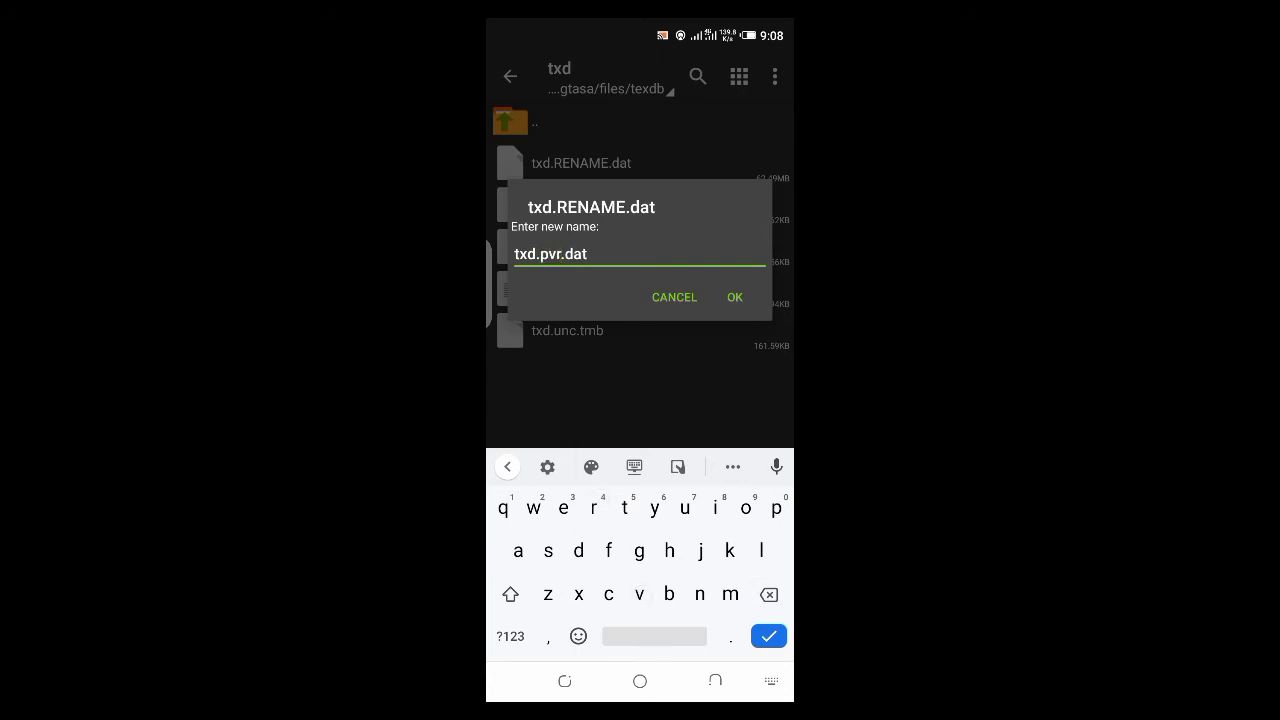
click(734, 296)
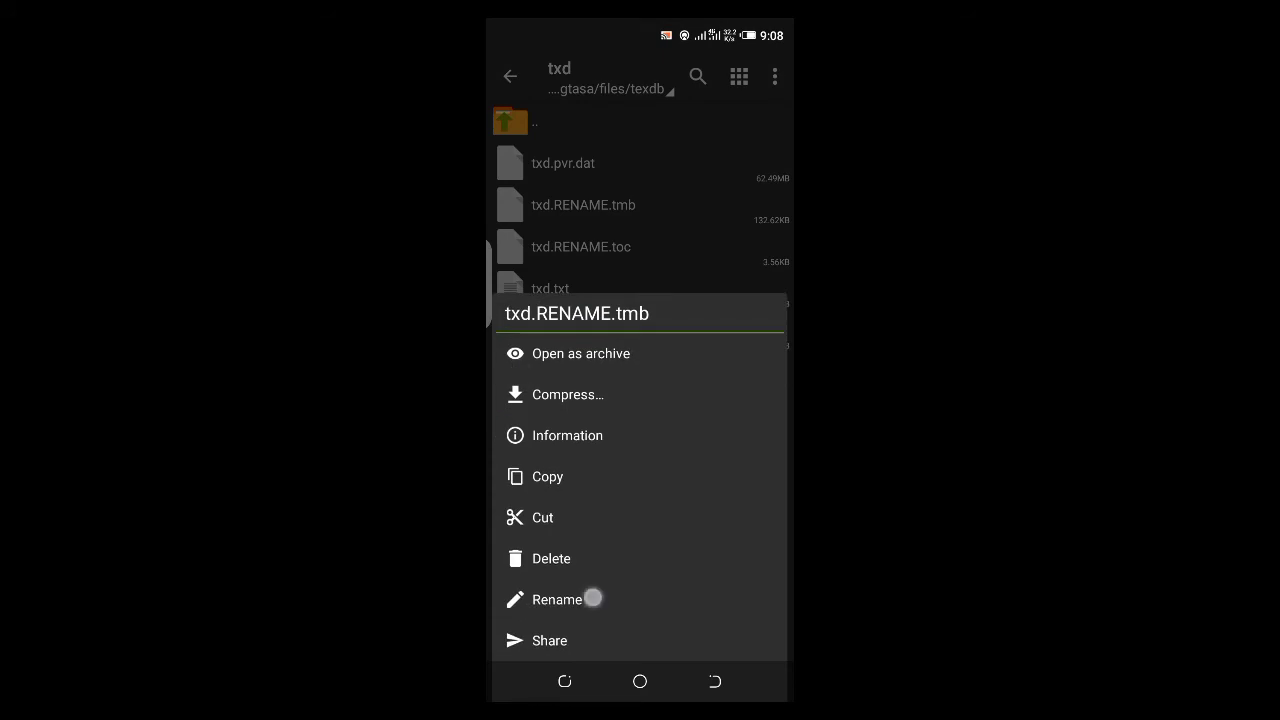
Rename the remaining files to txd.pvr.tmb and txd.dxt.toc.
click(556, 600)
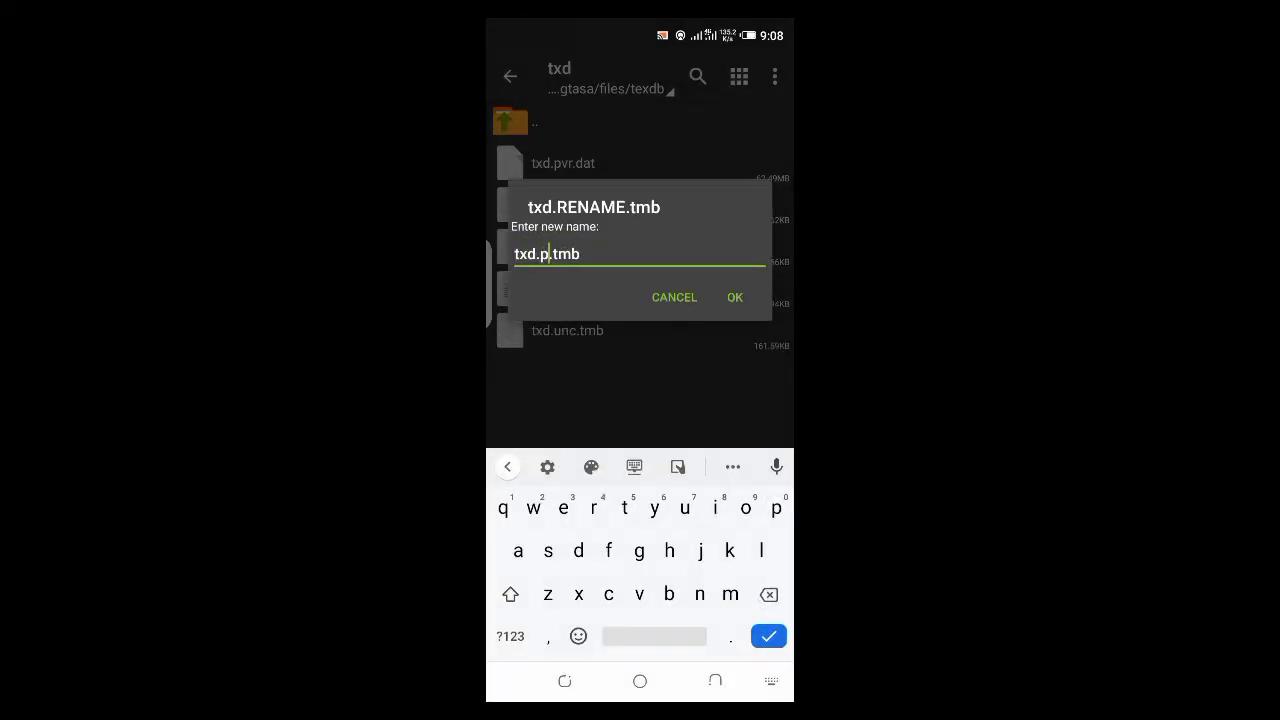
click(734, 296)
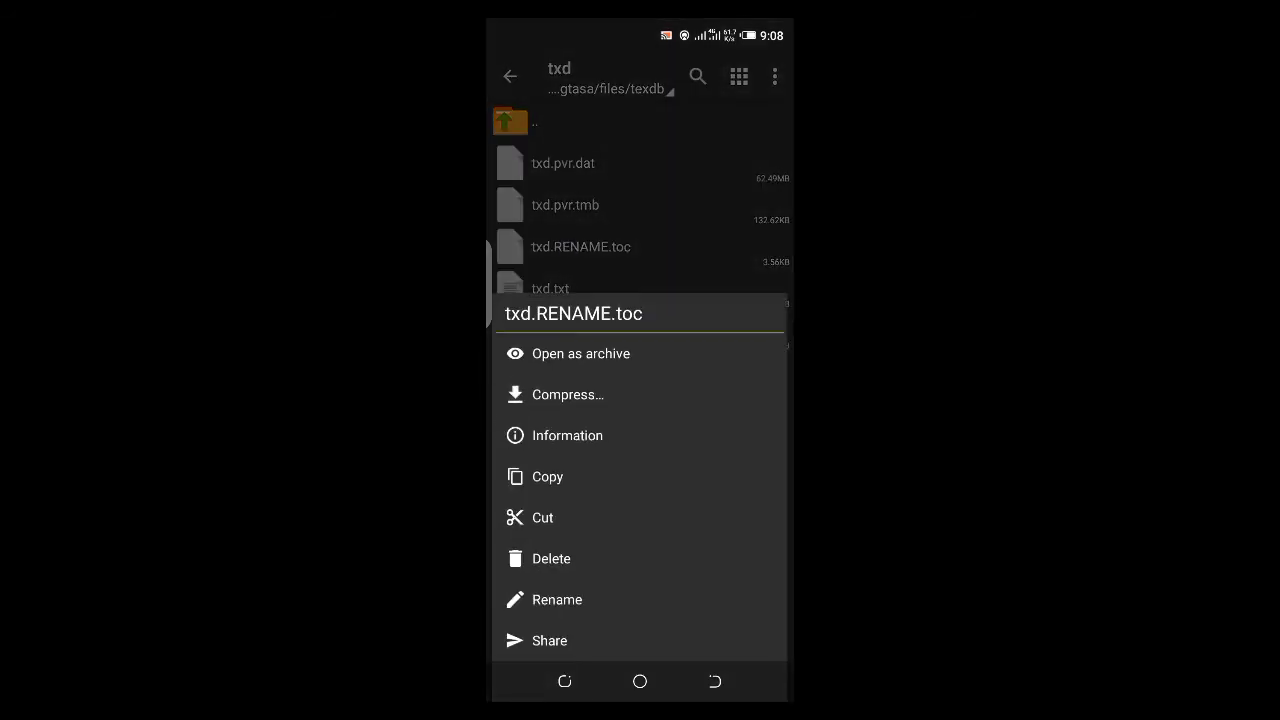
click(556, 600)
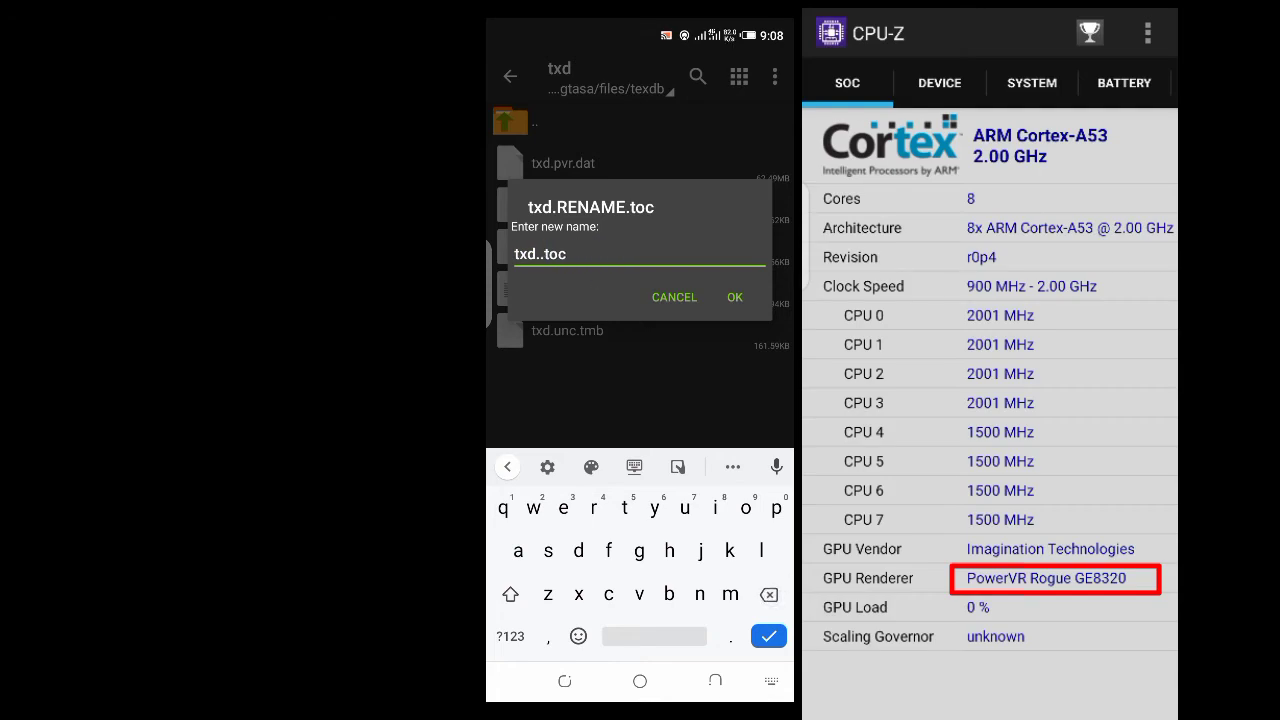
click(734, 296)
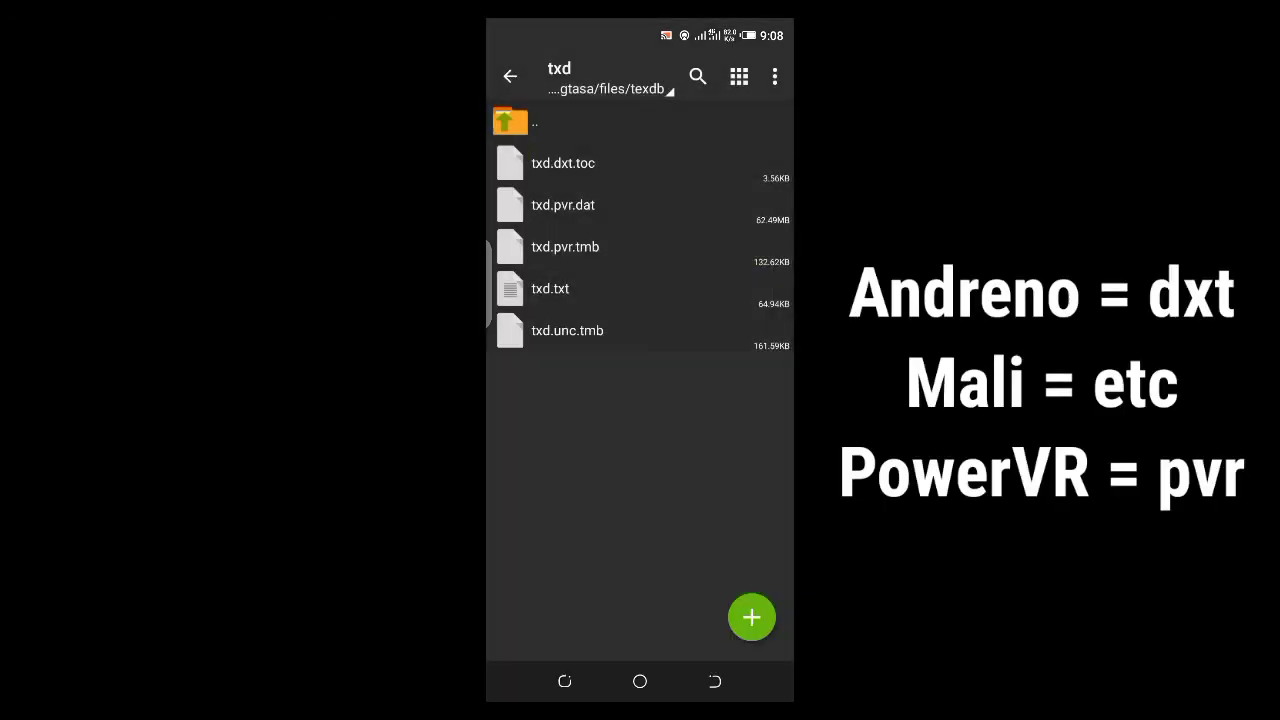
Visit Android/data where the game's com.rockstargames.gtasa lives, then return to storage root.
click(510, 76)
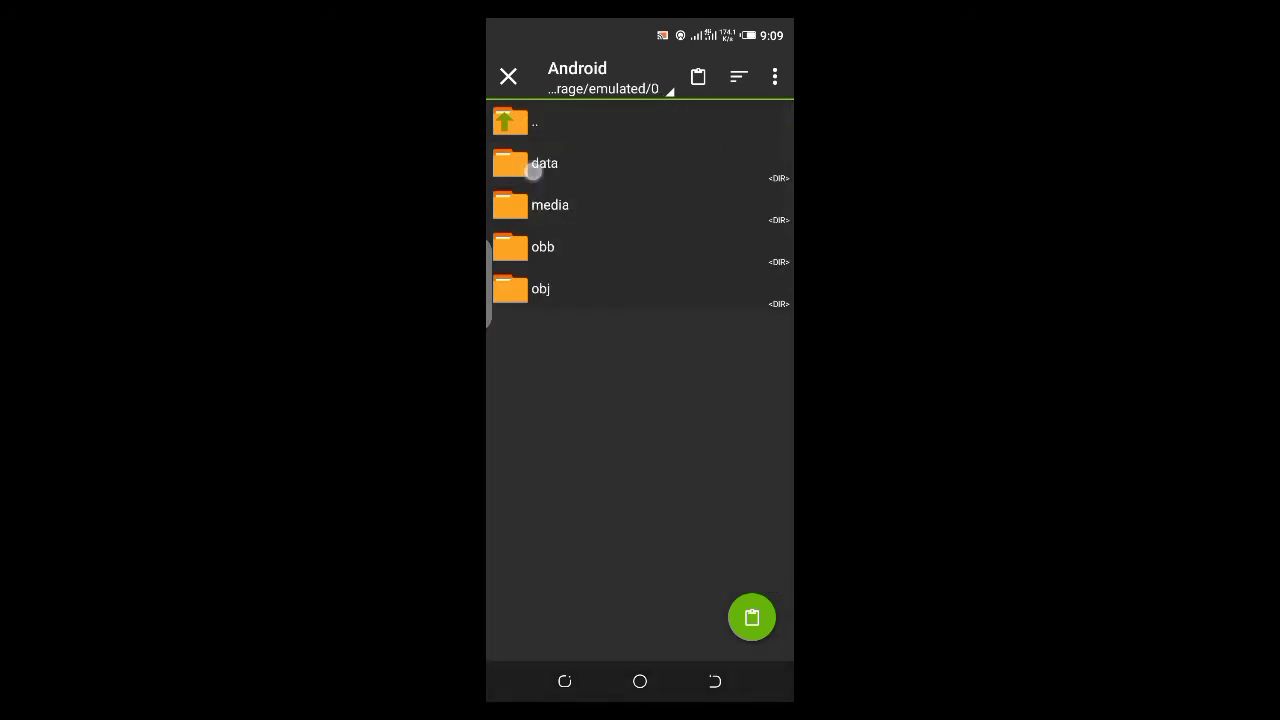
click(544, 164)
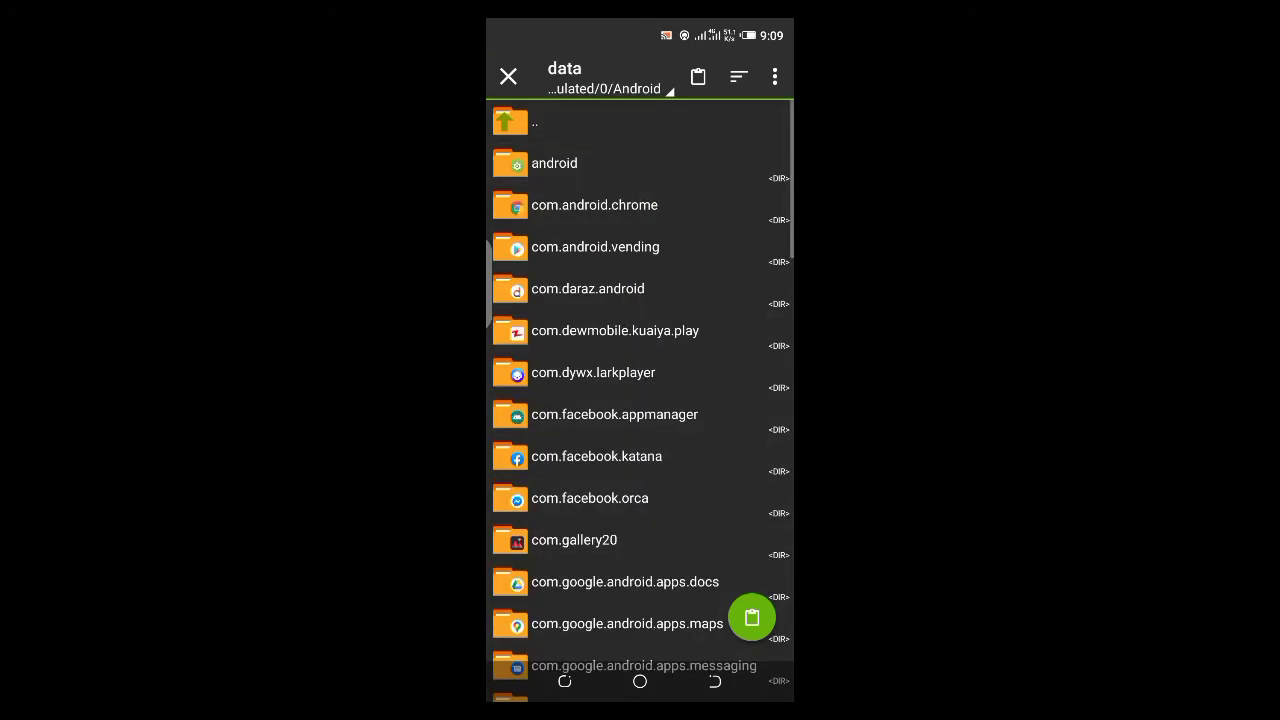
click(554, 164)
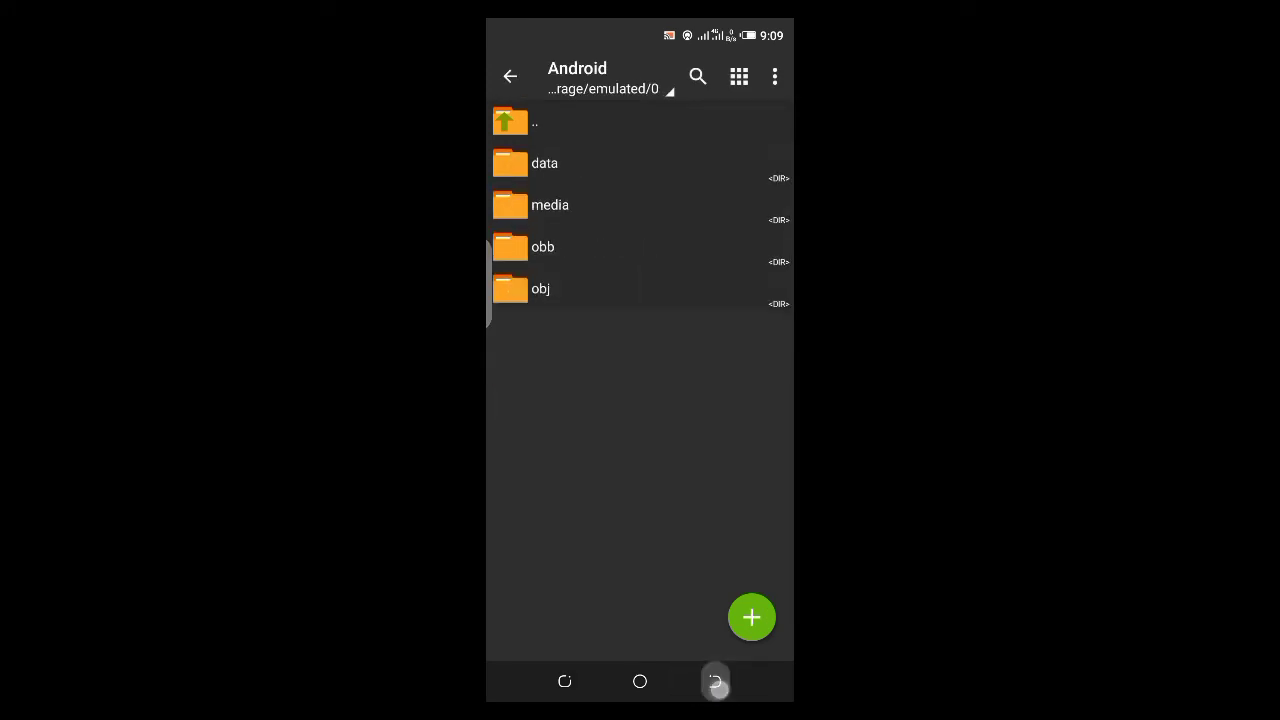
click(510, 76)
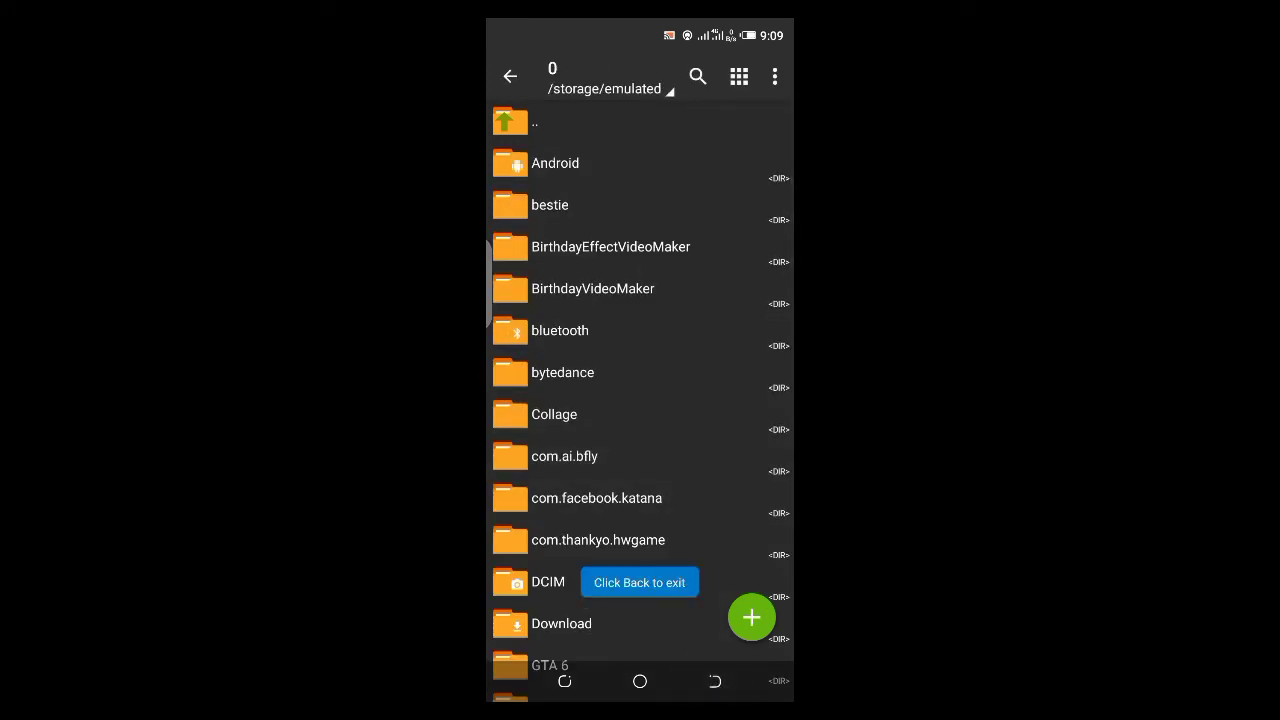
Copy the mod's com.rockstargames.gtasa into Android/data, replacing all existing game files.
click(552, 664)
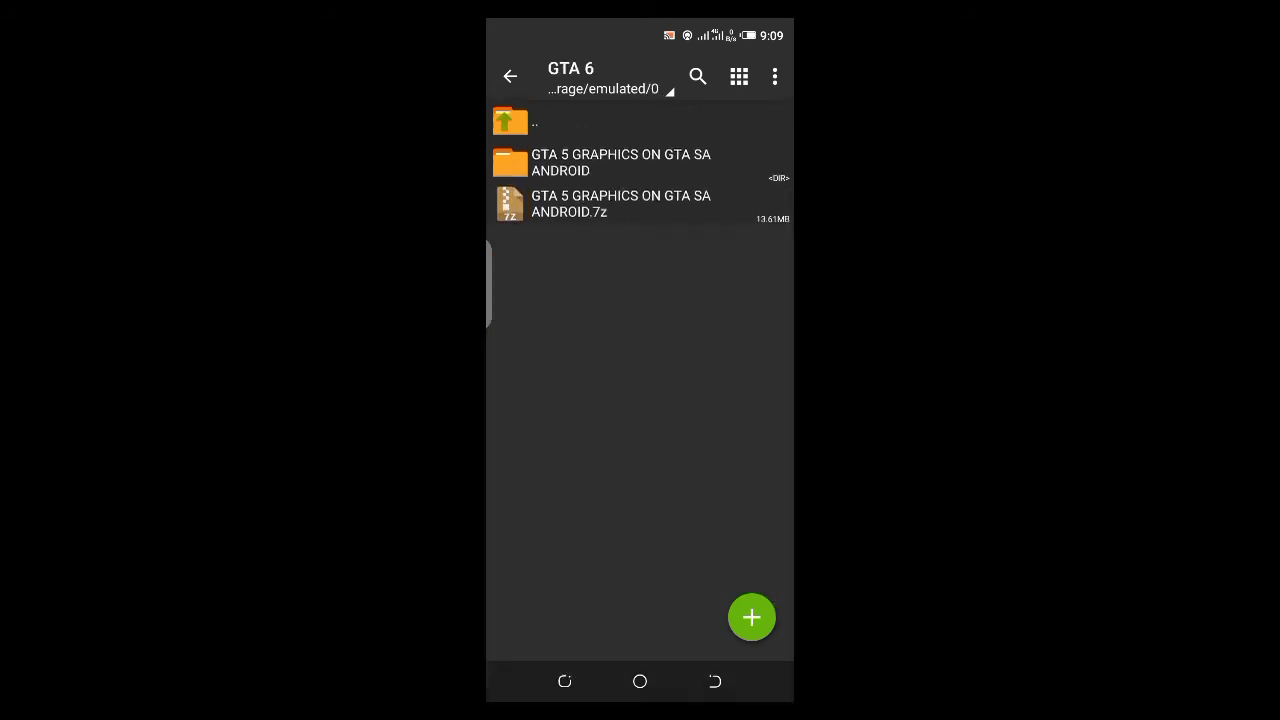
click(620, 162)
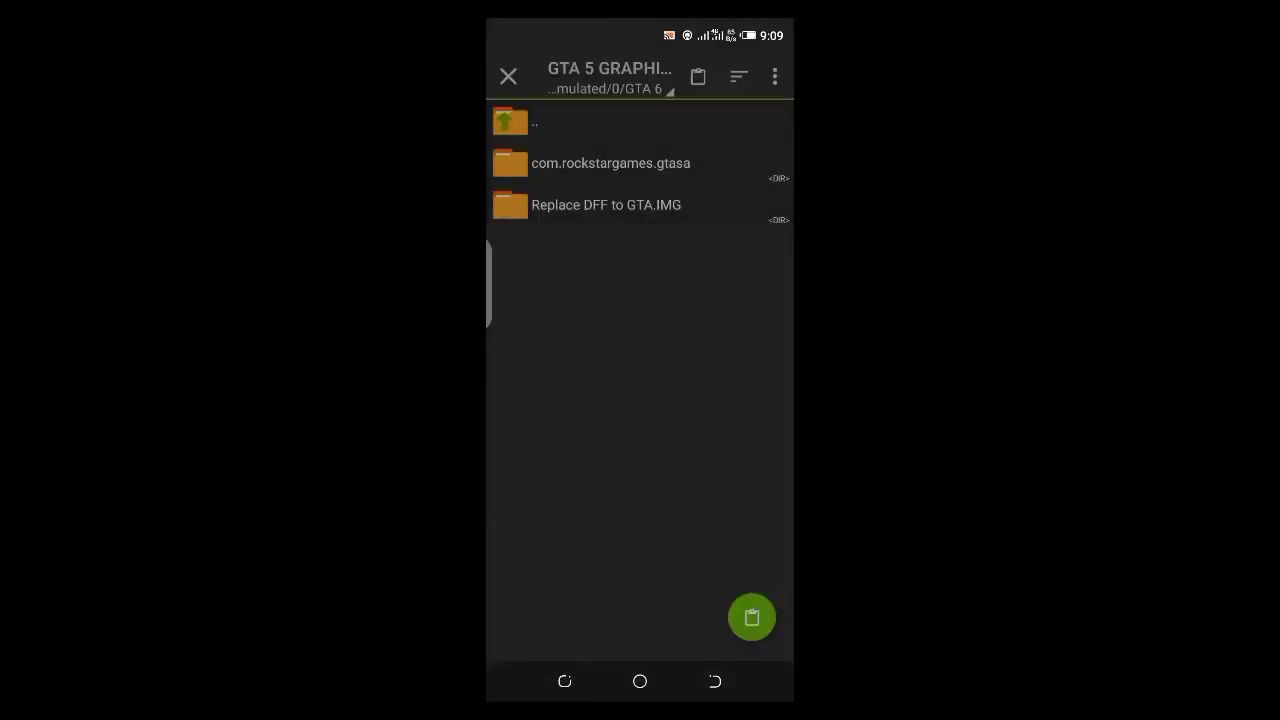
click(532, 122)
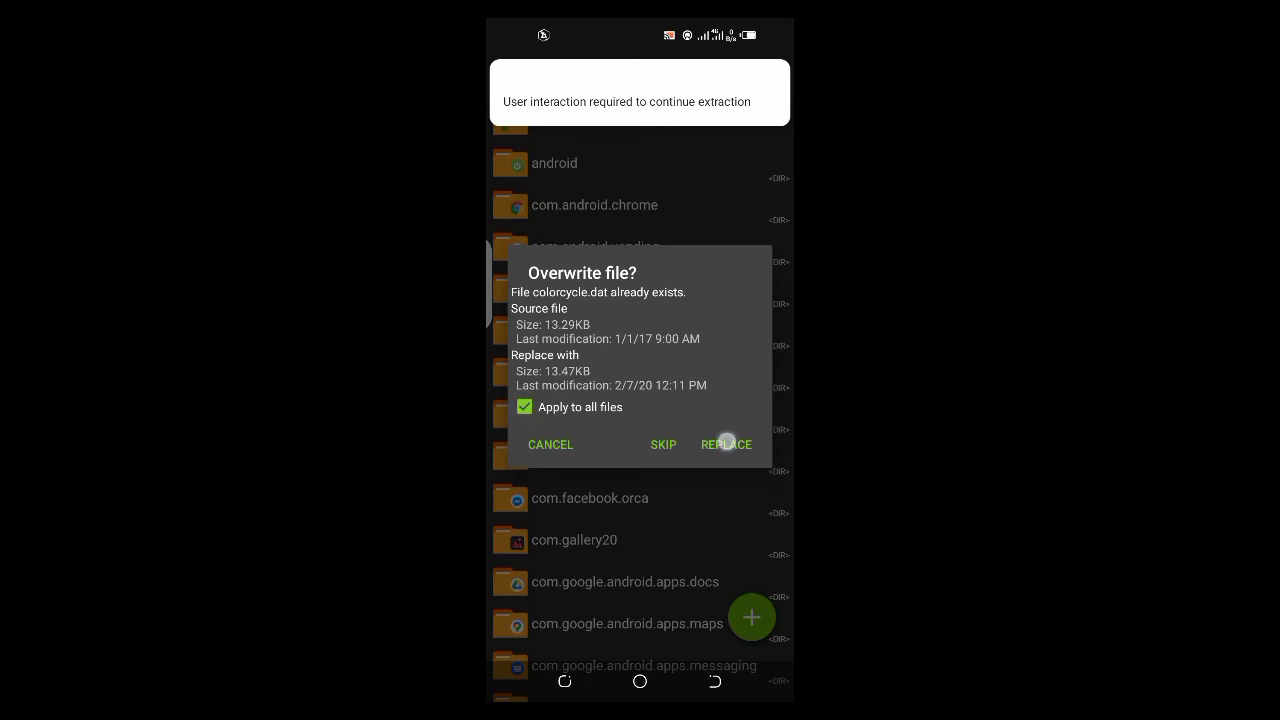
click(726, 444)
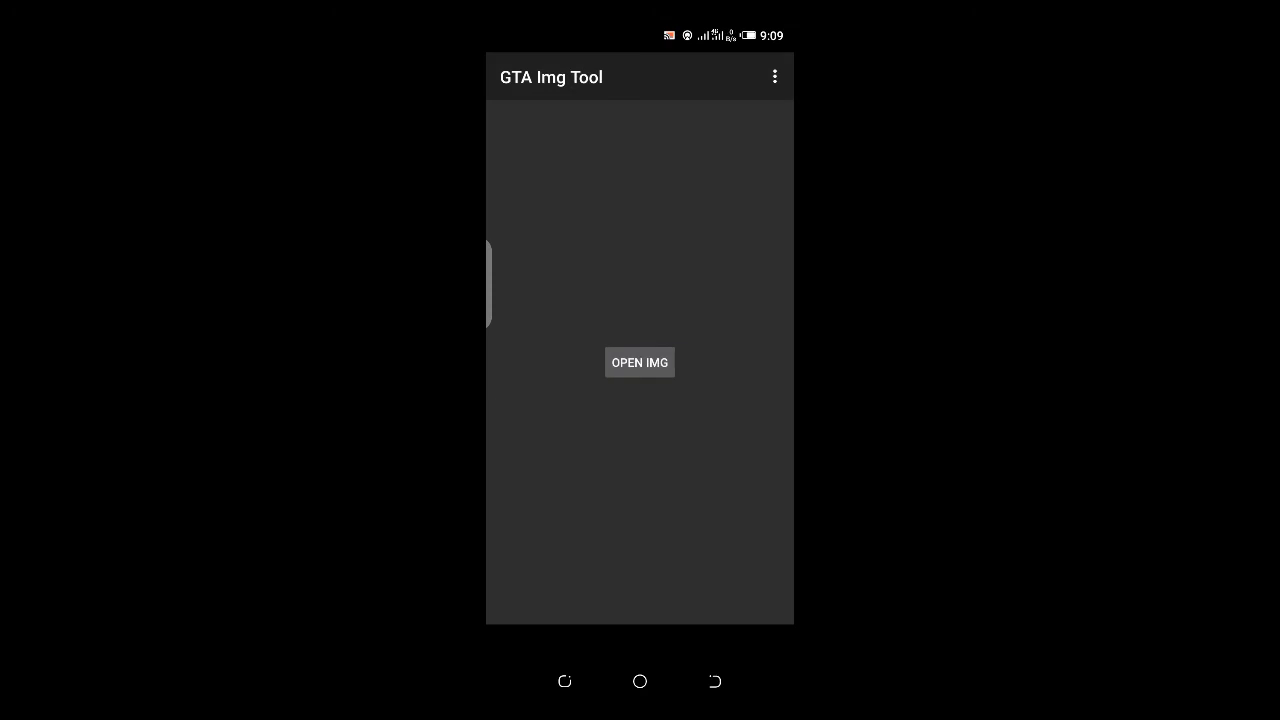
Load gta3.img from Android/data/com.rockstargames.gtasa/files/texdb into GTA Img Tool.
click(640, 362)
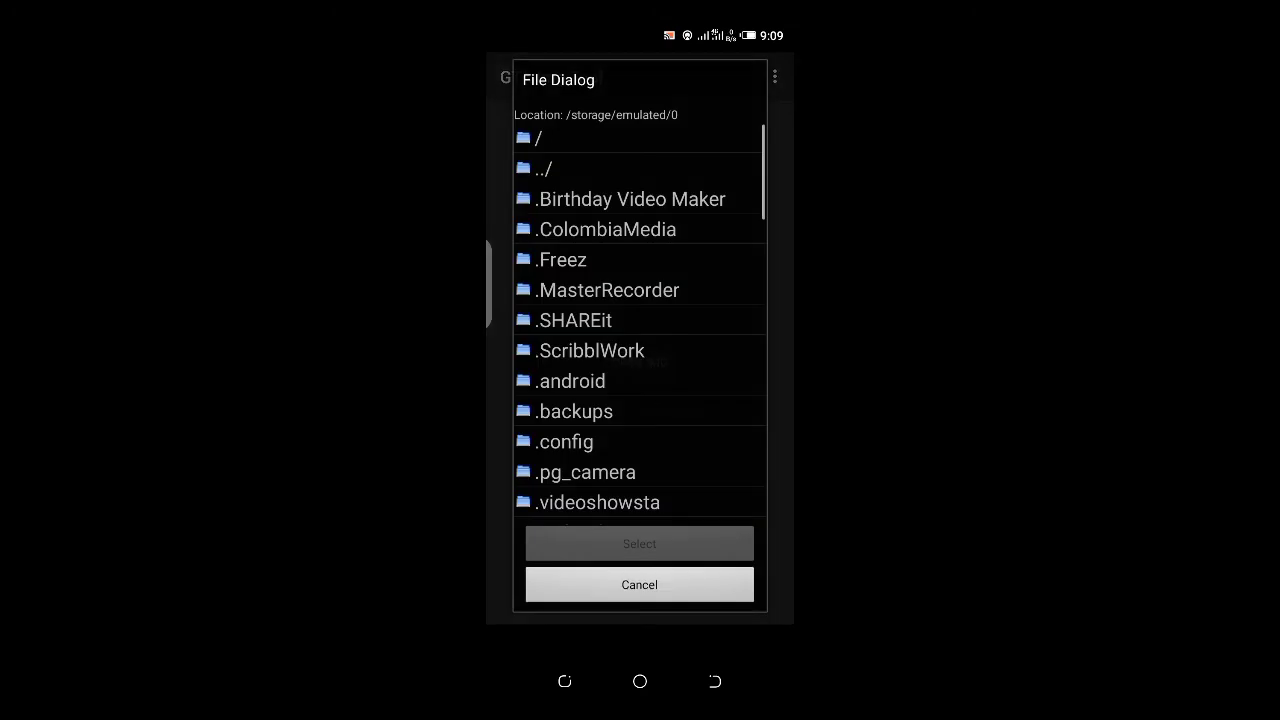
scroll(down, 3)
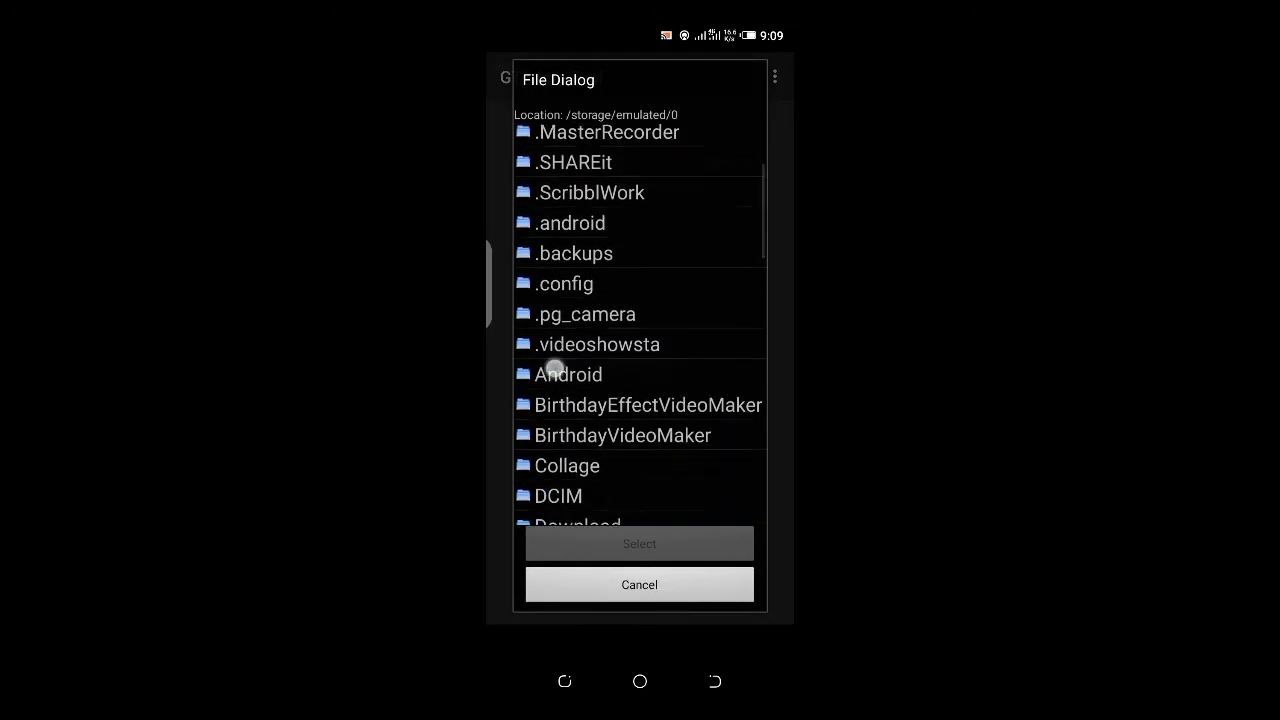
click(568, 374)
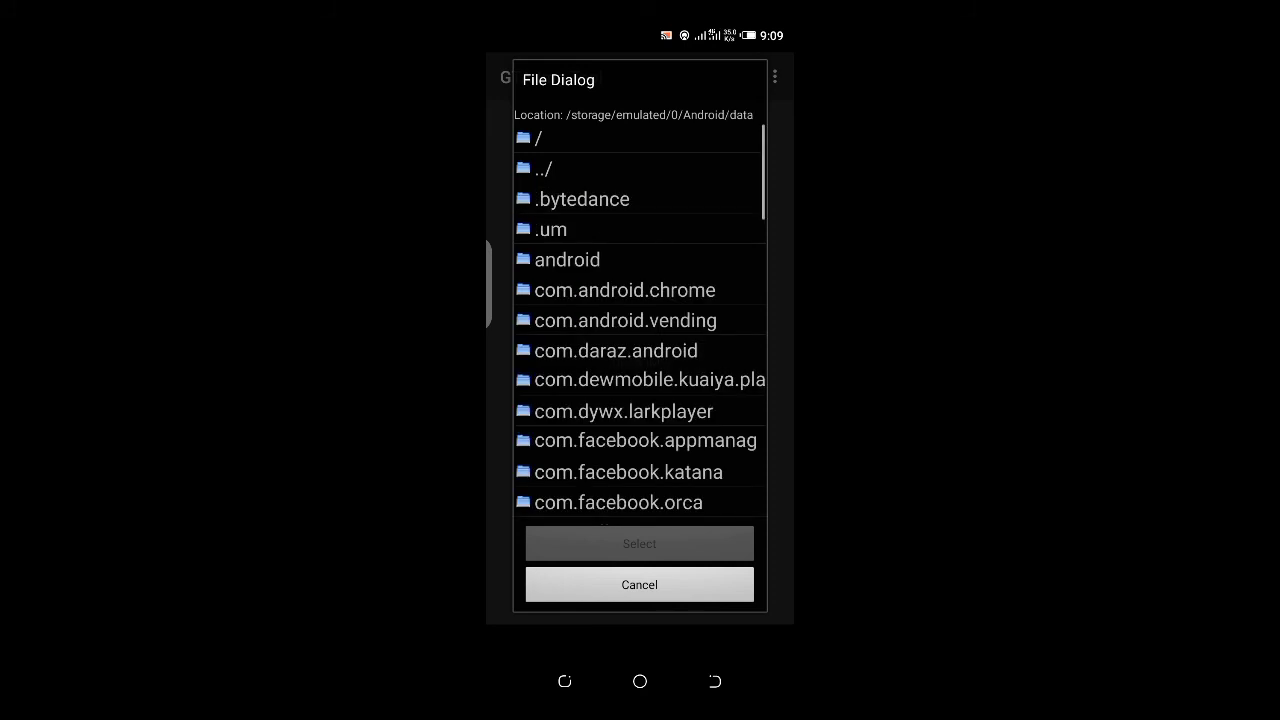
scroll(down, 3)
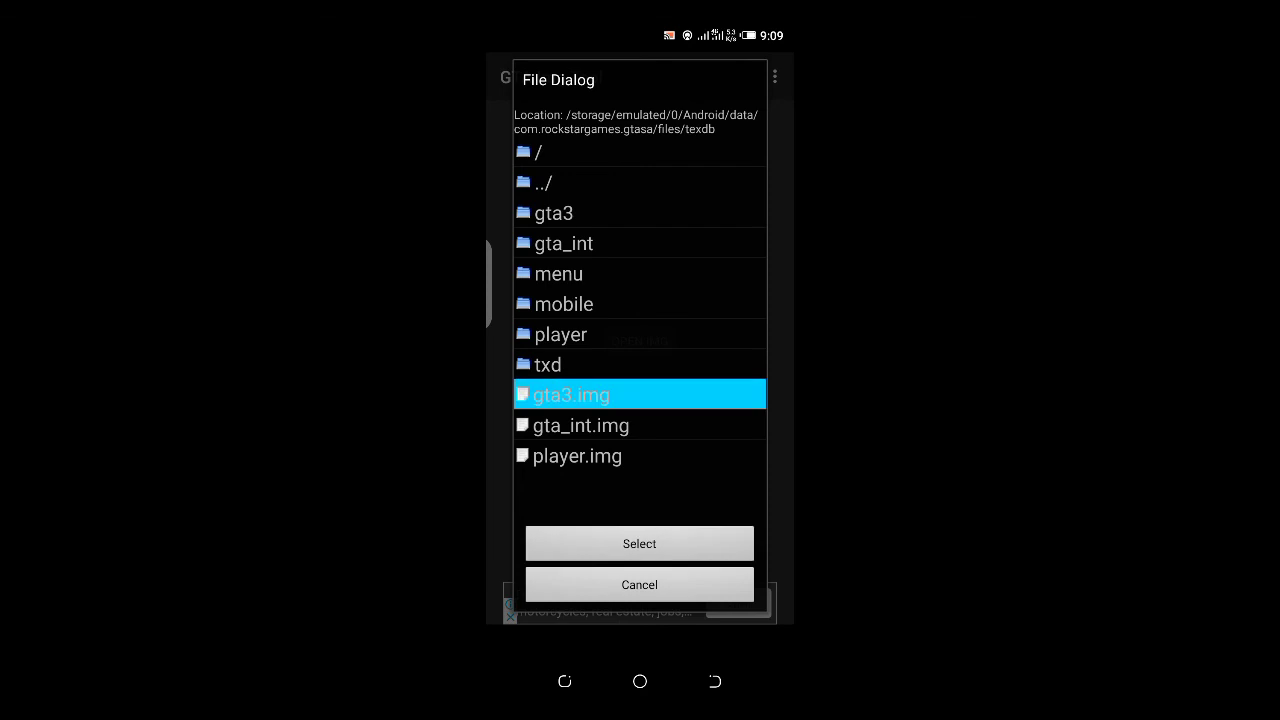
click(640, 544)
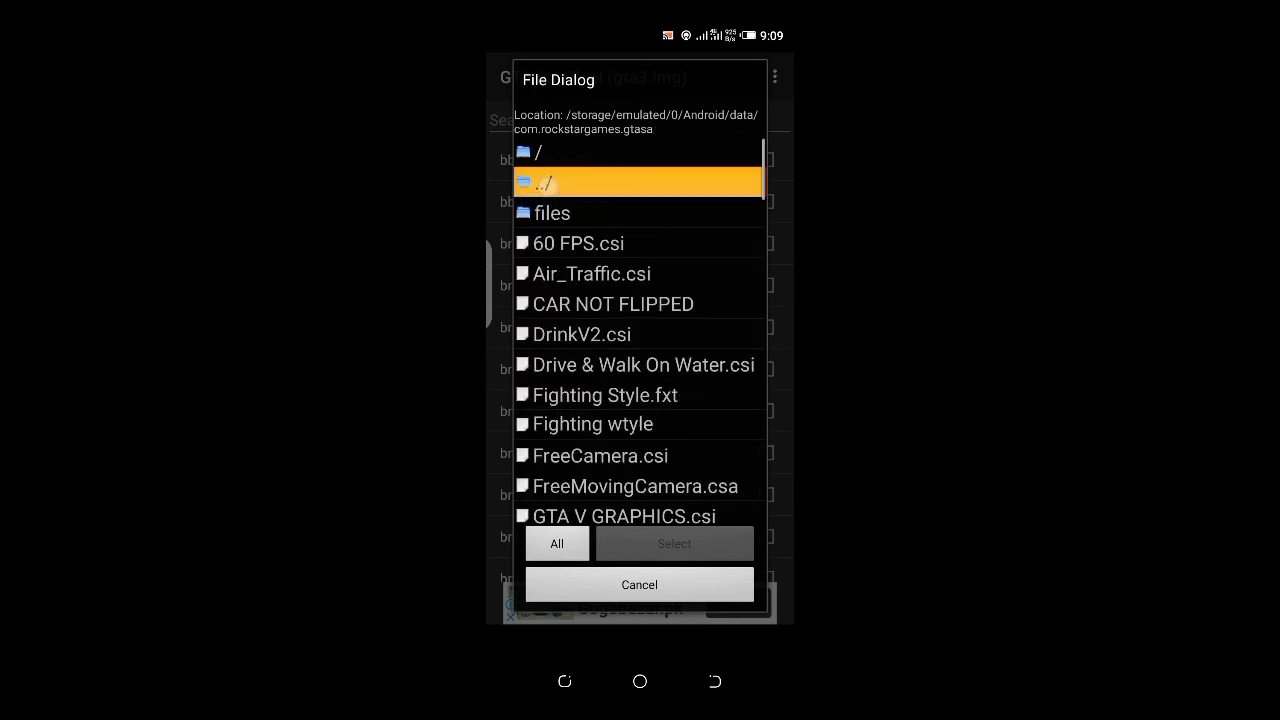
In the add-files browser, move up to the storage root to pick mod files.
click(640, 180)
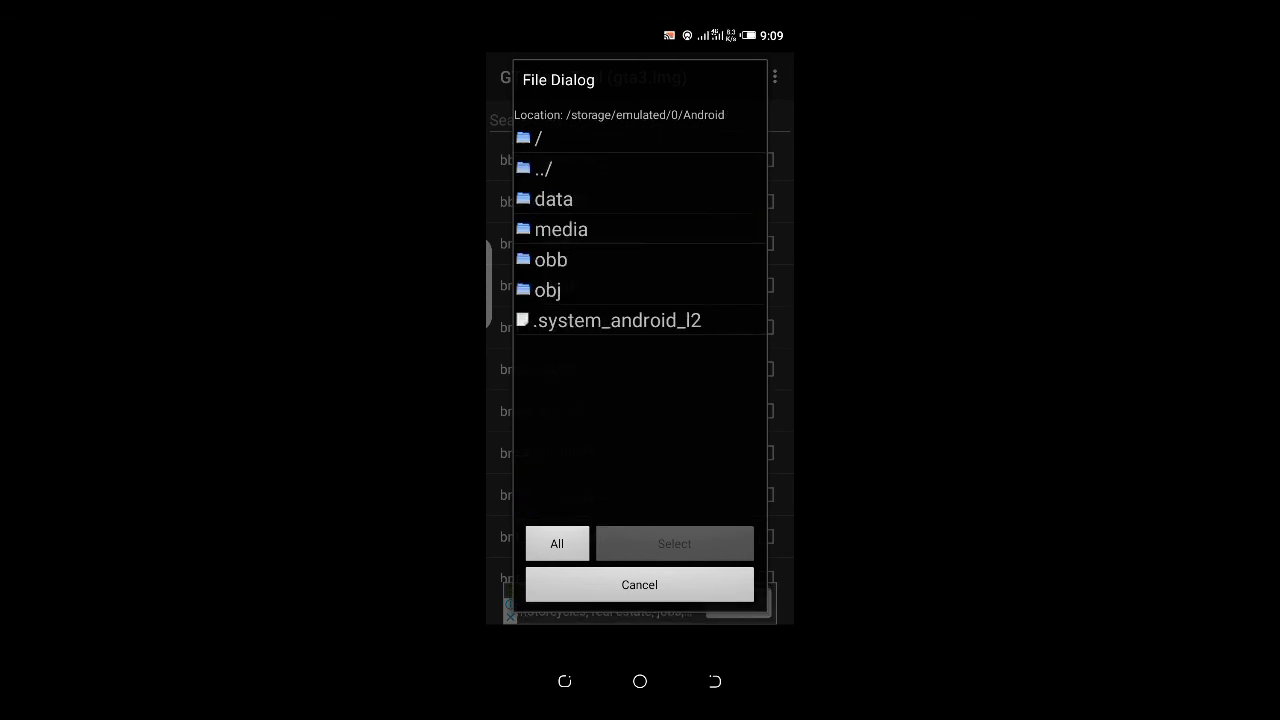
click(544, 168)
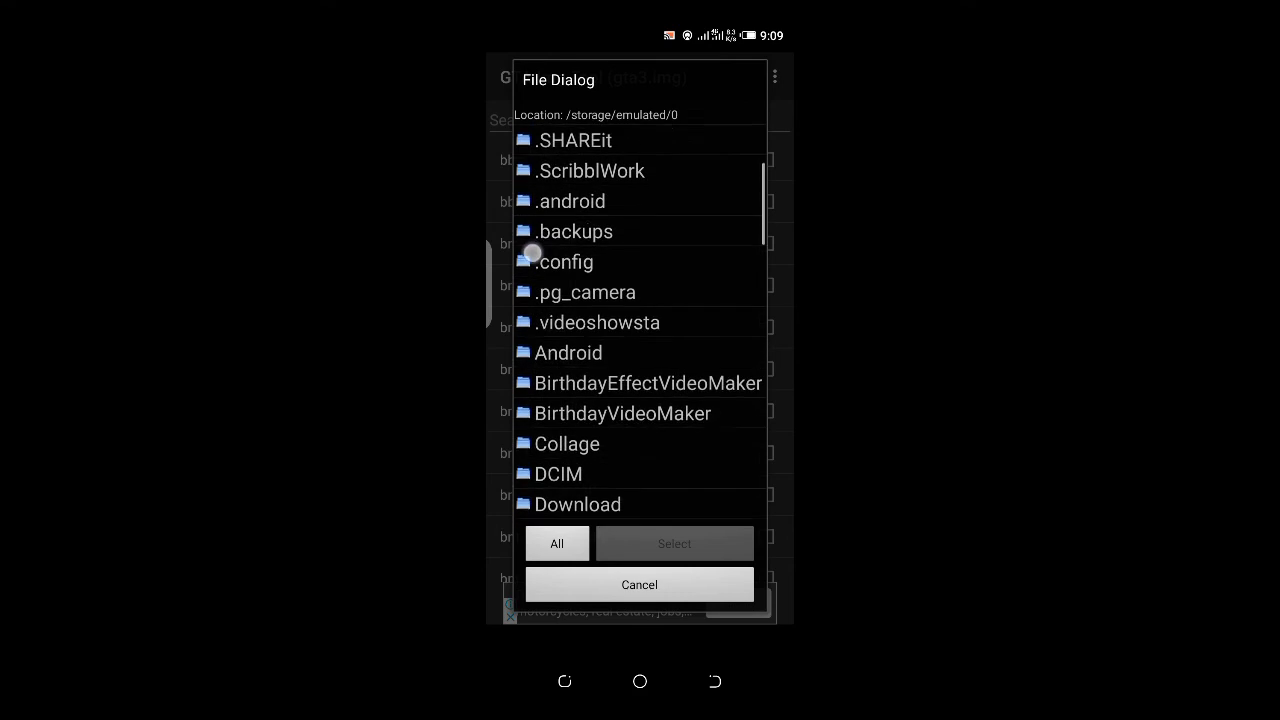